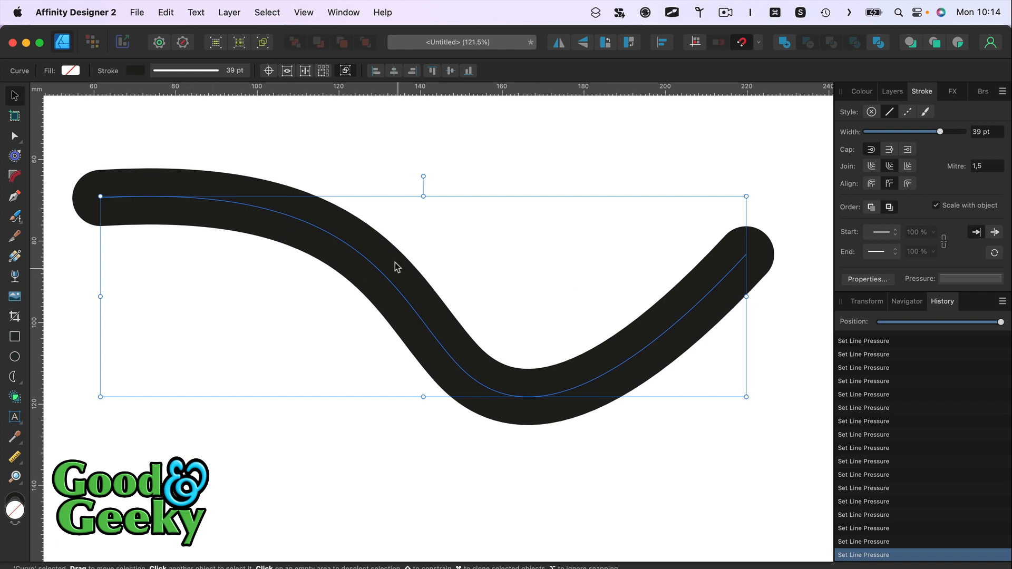
pyautogui.moveTo(365, 302)
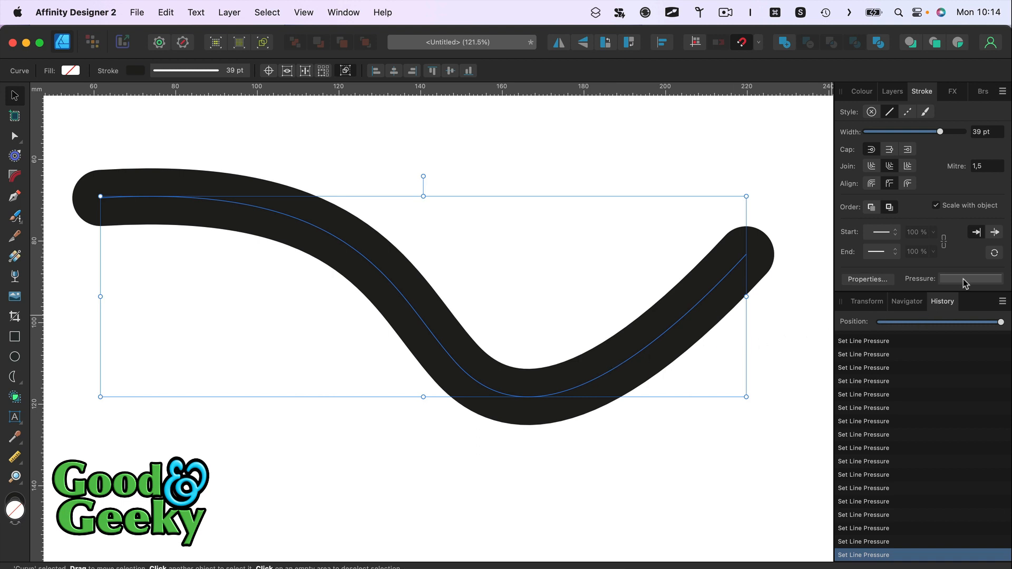
# Open the pressure graph for the thick curved stroke from the Stroke panel's Pressure preview.
pyautogui.click(970, 279)
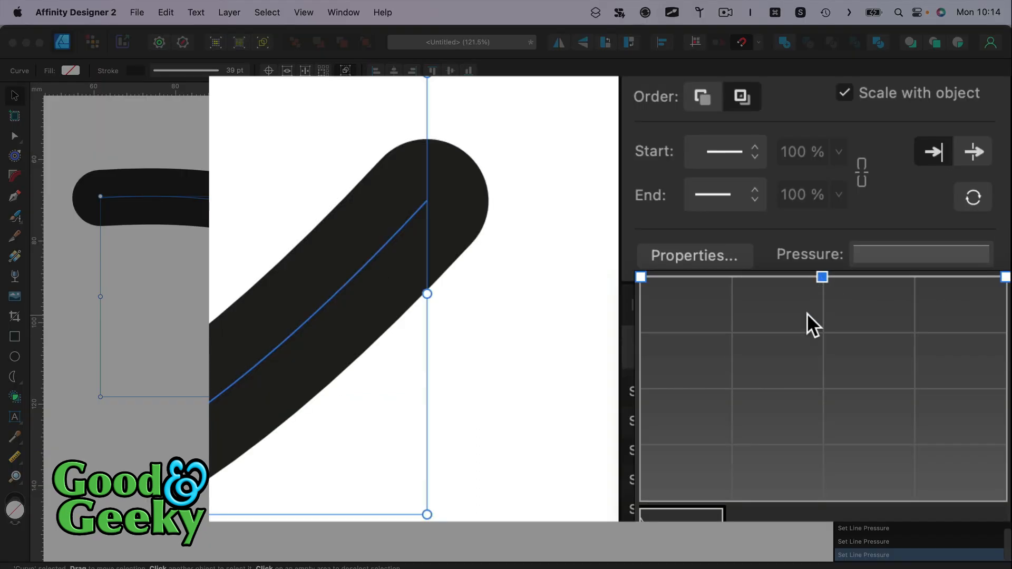
pyautogui.moveTo(641, 276); pyautogui.dragTo(641, 359)
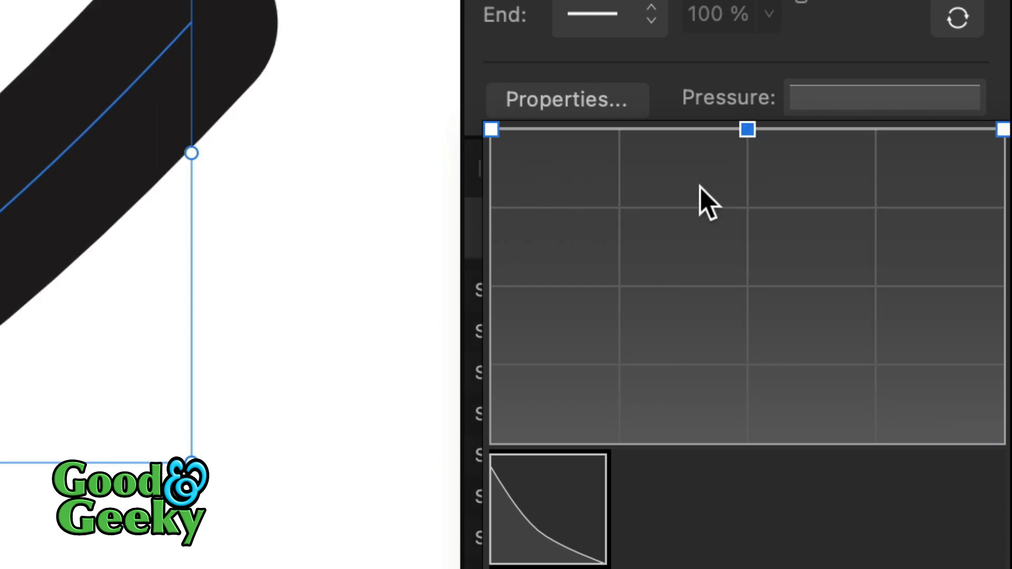
pyautogui.moveTo(507, 142)
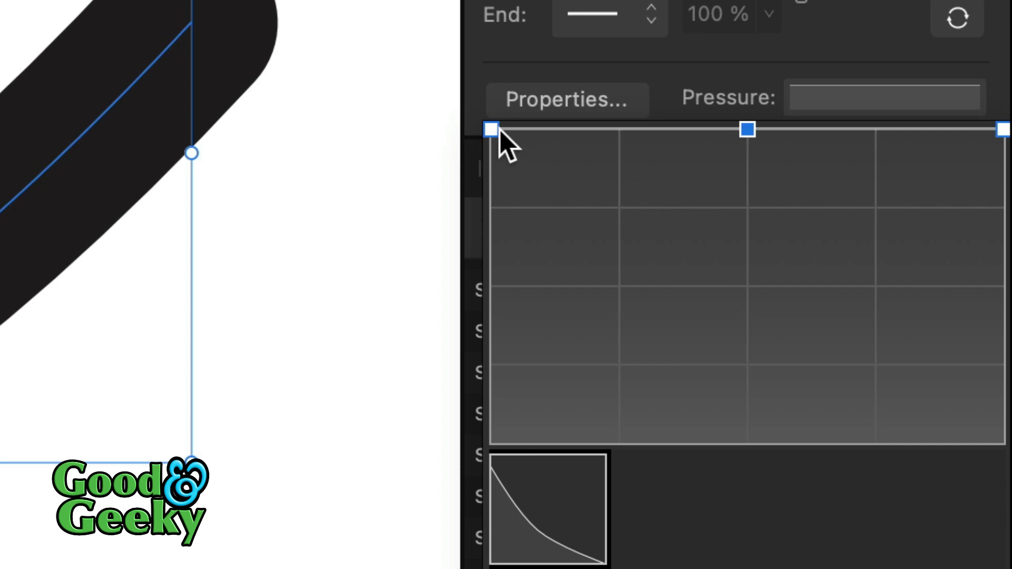
# Lower the pressure curve's end nodes and drop the start node to zero for a thin start.
pyautogui.moveTo(492, 127); pyautogui.dragTo(492, 226)
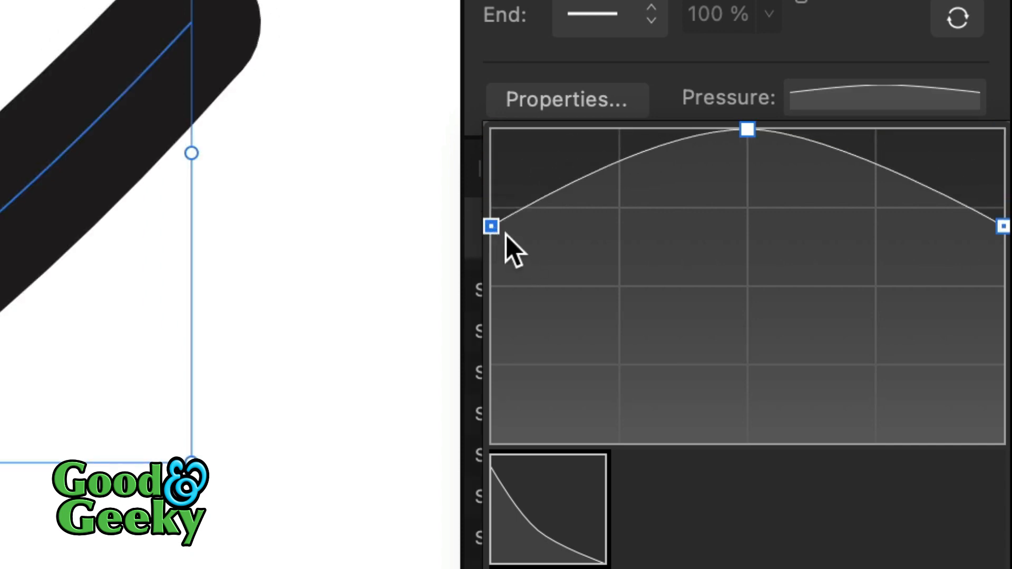
pyautogui.click(491, 226)
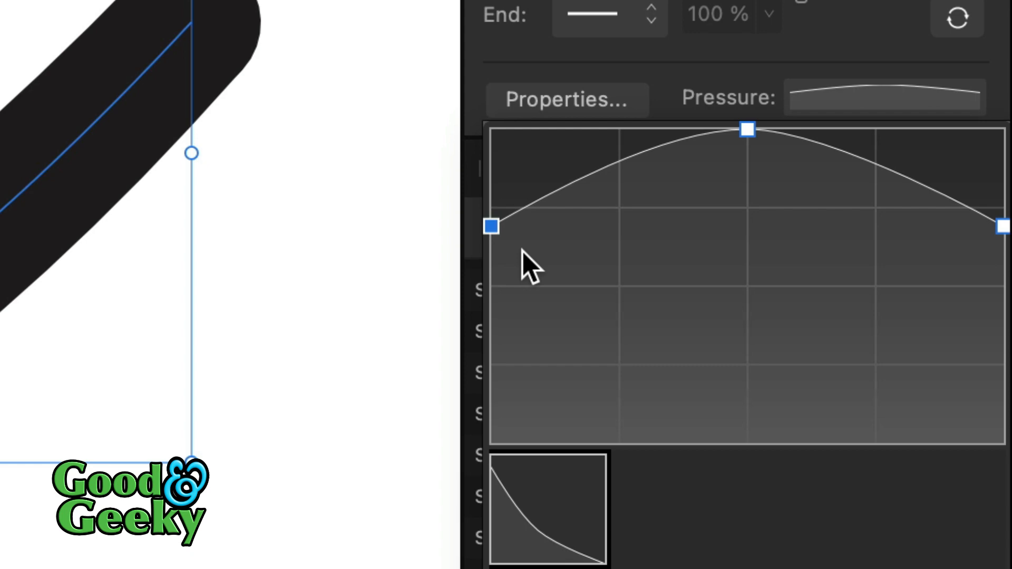
pyautogui.moveTo(517, 248)
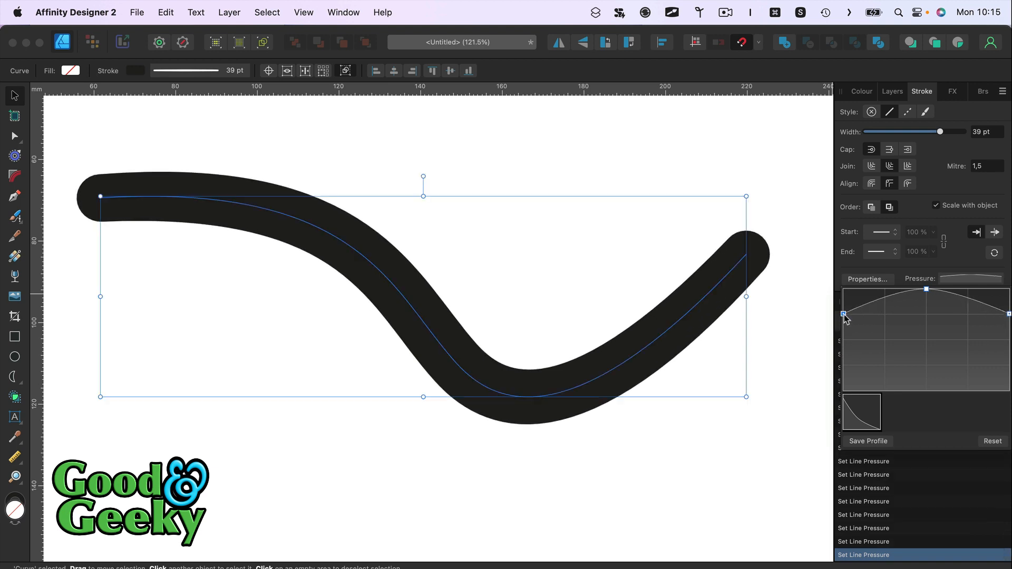
pyautogui.moveTo(844, 315); pyautogui.dragTo(844, 391)
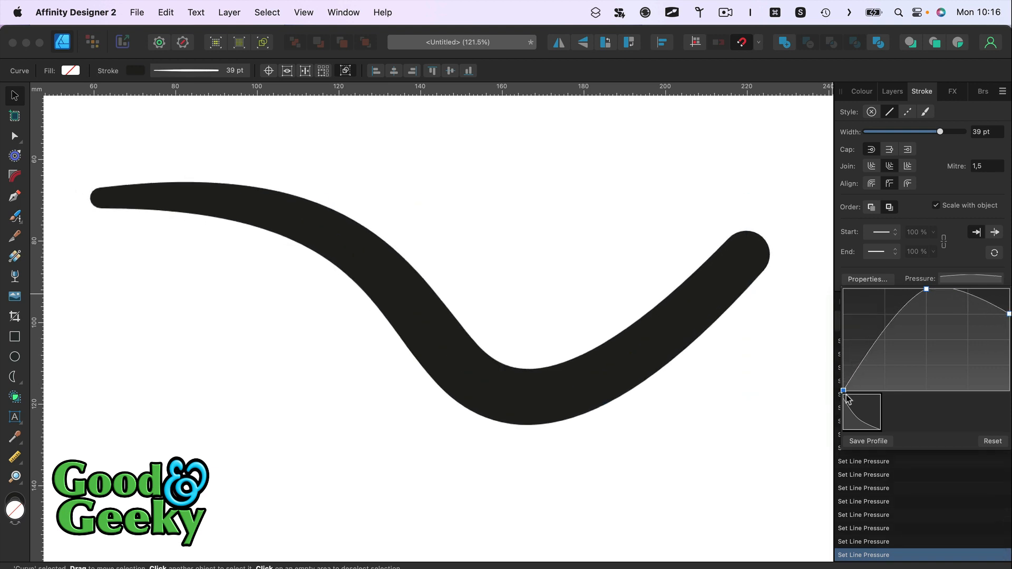